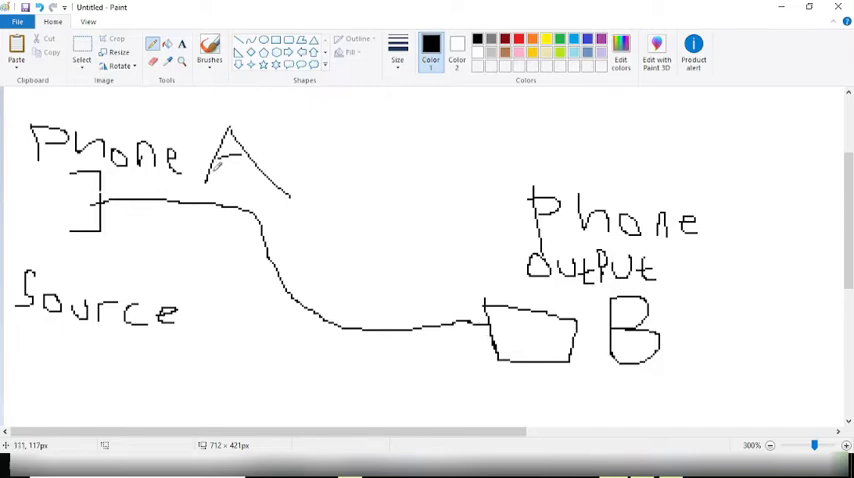
pyautogui.moveTo(808, 241)
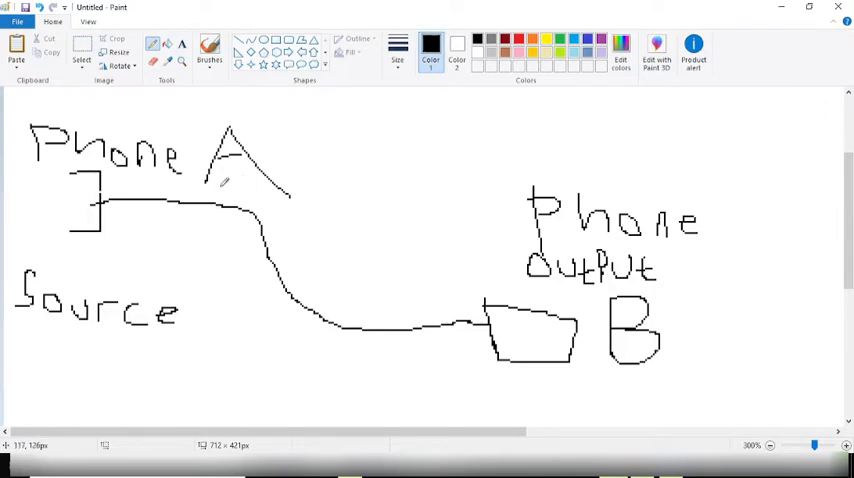
pyautogui.moveTo(298, 168)
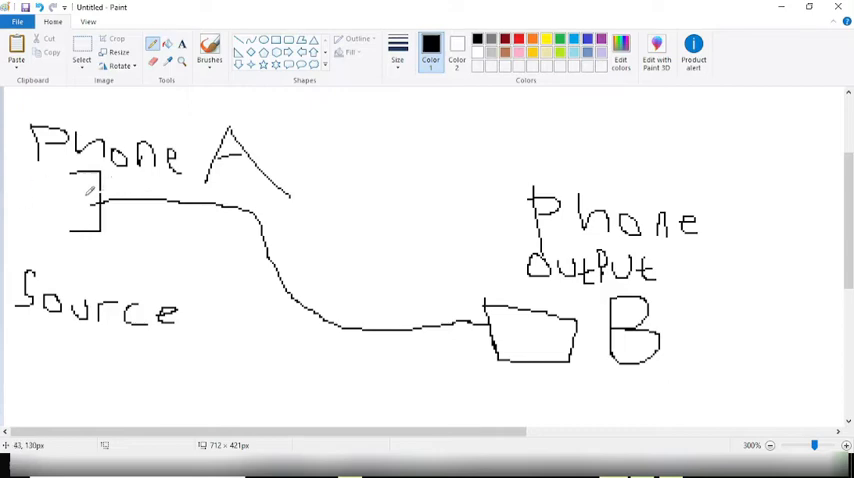
pyautogui.moveTo(670, 305)
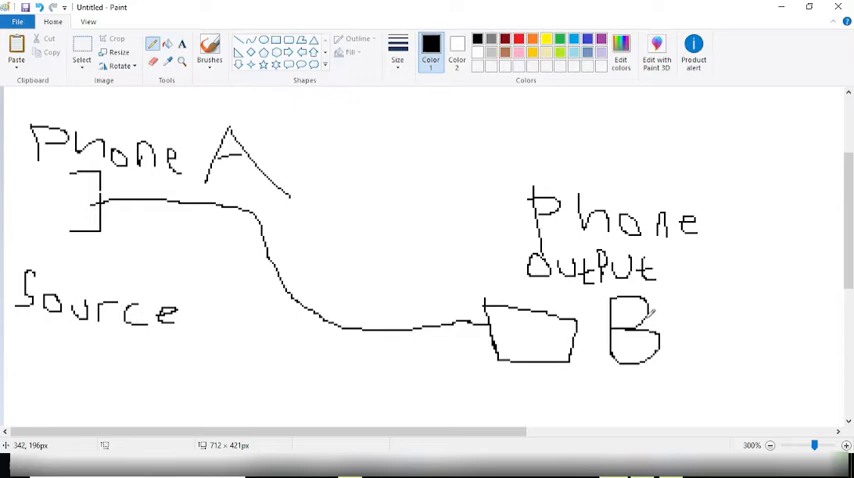
pyautogui.moveTo(413, 186)
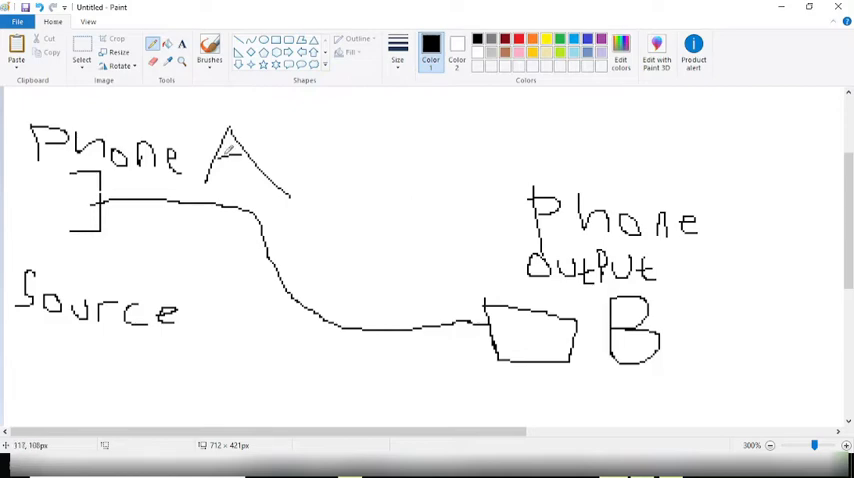
pyautogui.moveTo(313, 160)
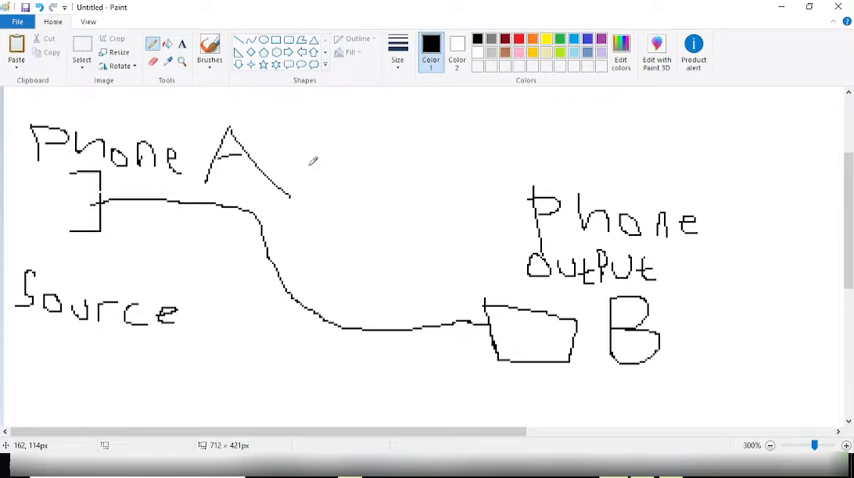
pyautogui.moveTo(128, 210)
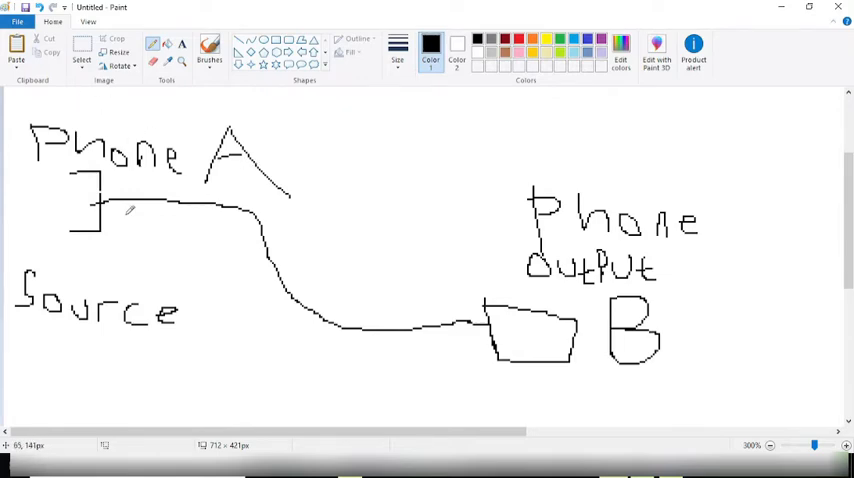
pyautogui.moveTo(301, 181)
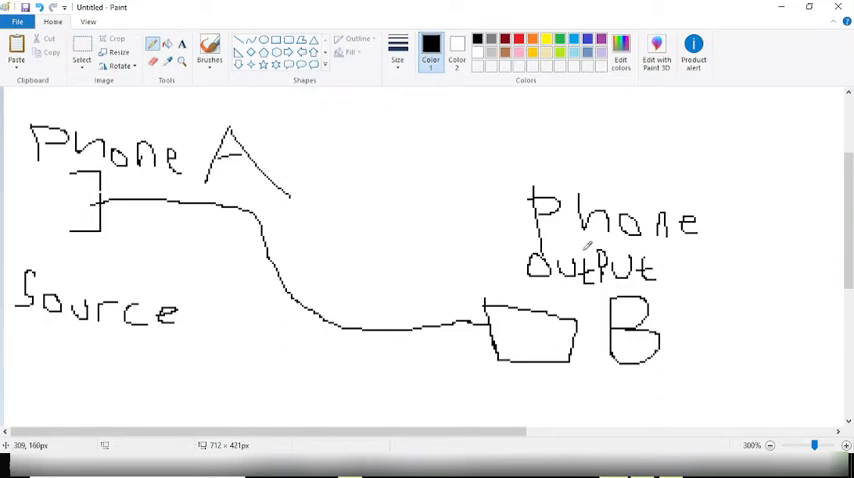
pyautogui.moveTo(668, 306)
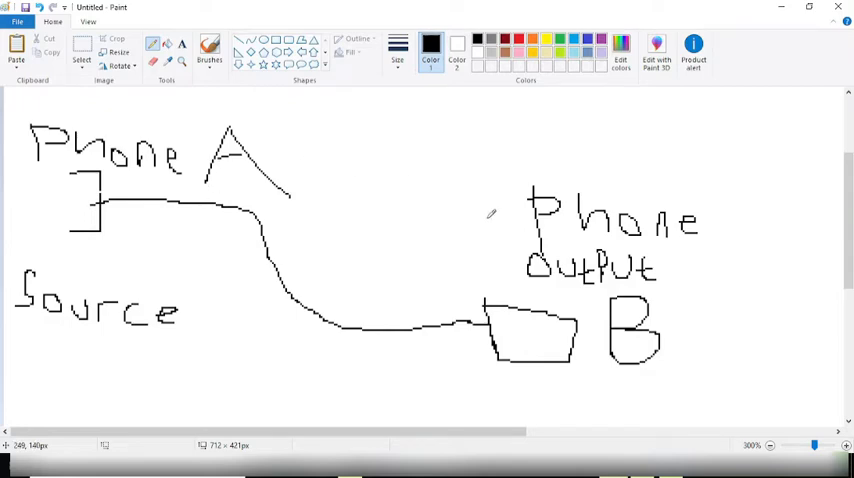
pyautogui.moveTo(688, 354)
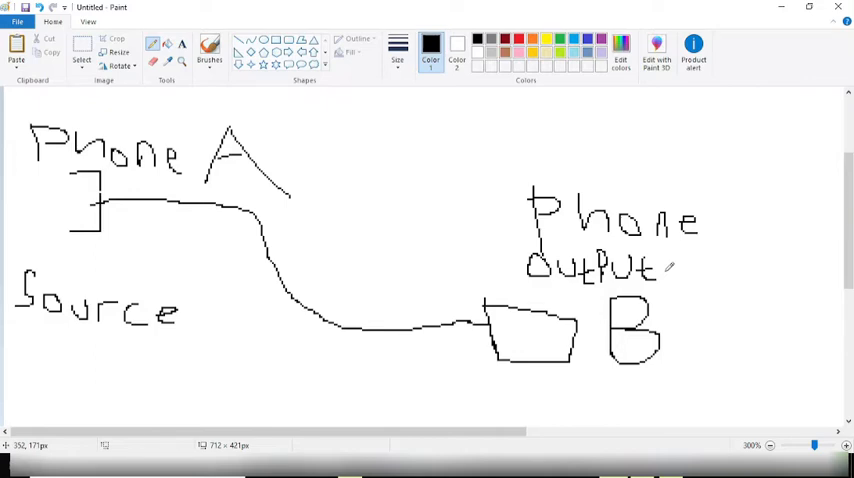
pyautogui.write('*5200mah')
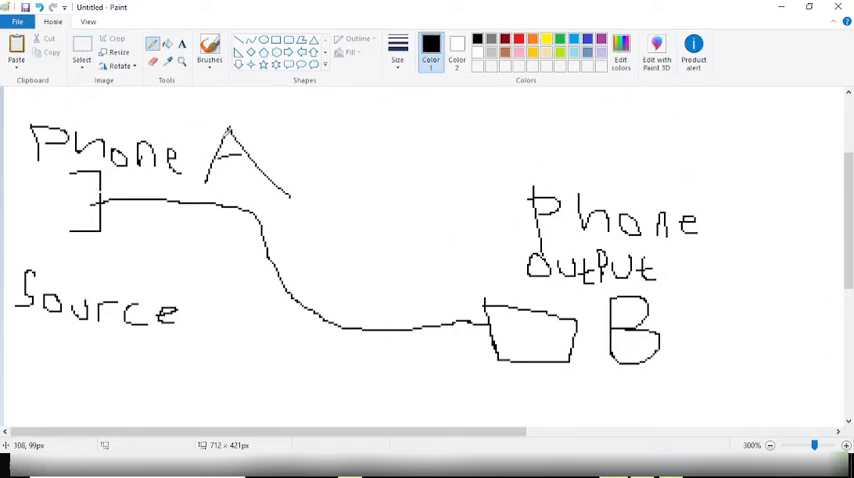
pyautogui.moveTo(180, 130)
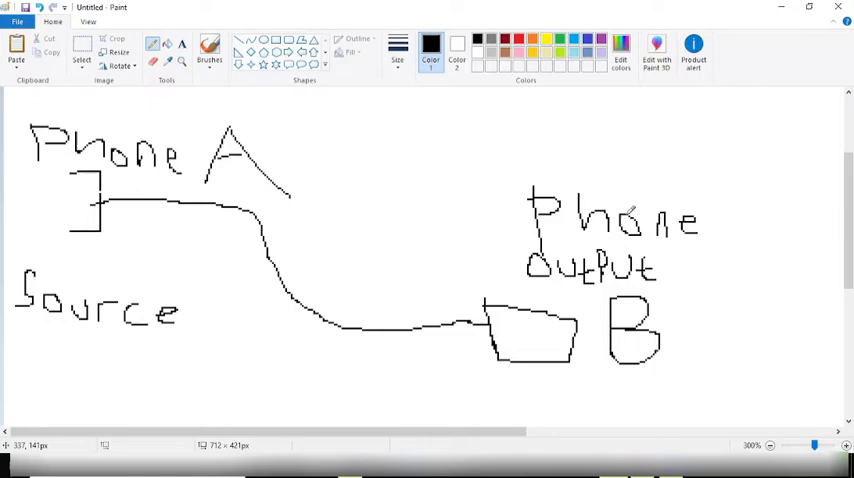
pyautogui.moveTo(415, 167)
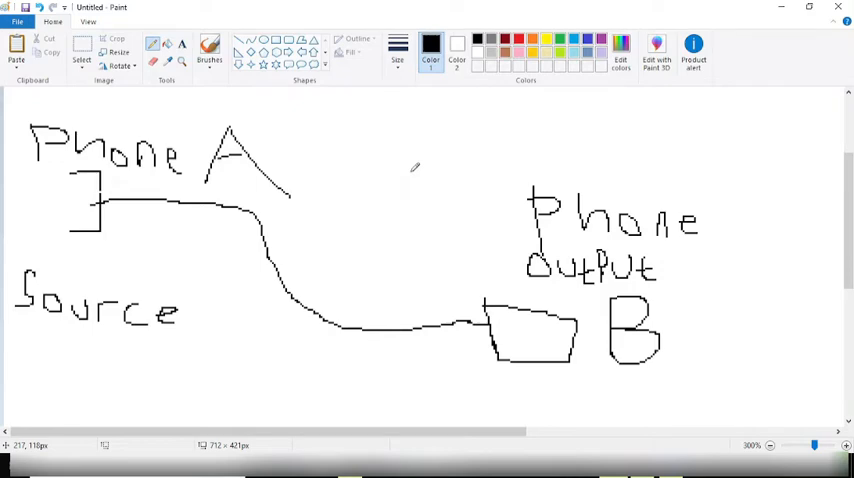
pyautogui.moveTo(440, 177)
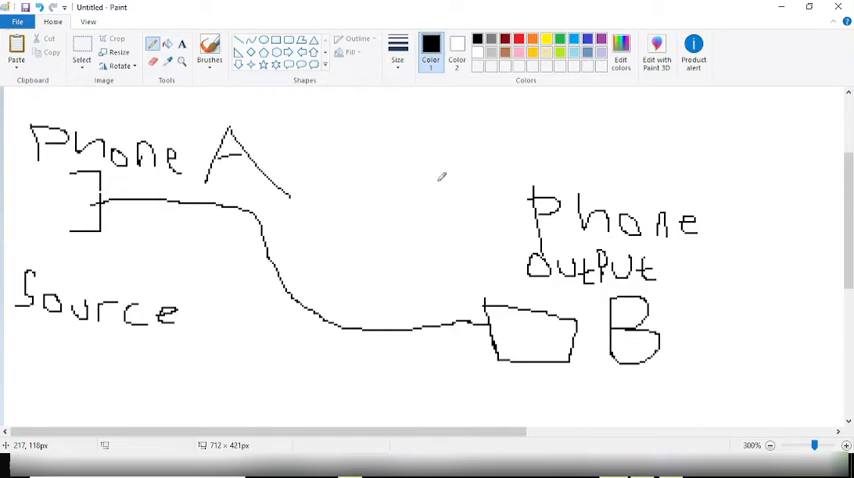
pyautogui.moveTo(417, 194)
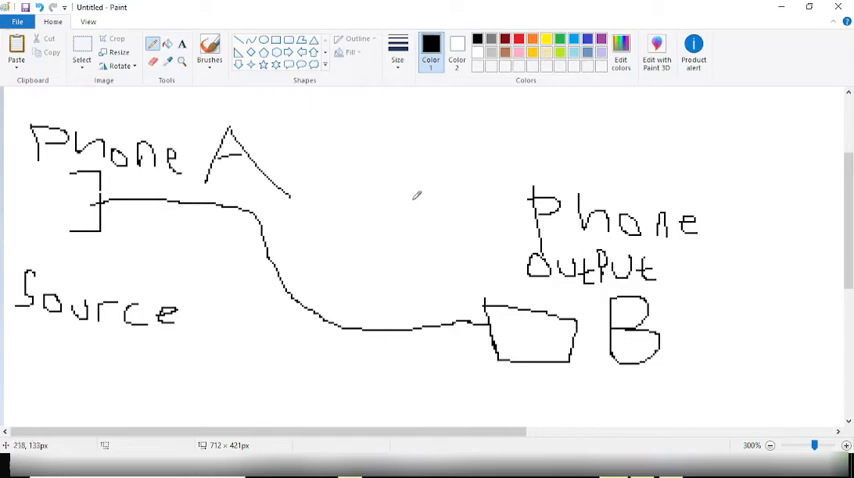
pyautogui.moveTo(296, 153)
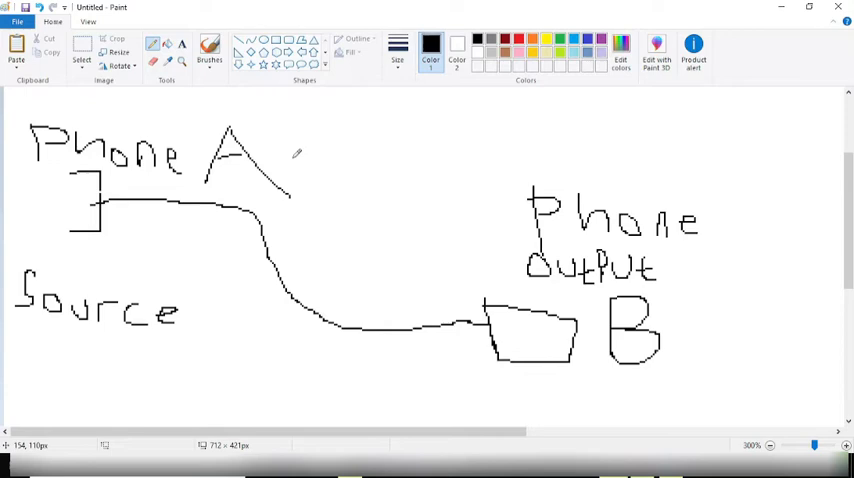
pyautogui.moveTo(389, 192)
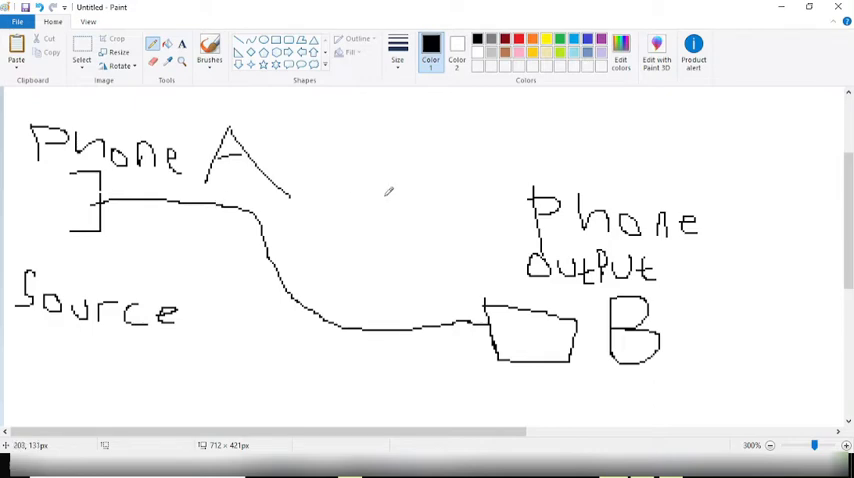
pyautogui.moveTo(230, 126)
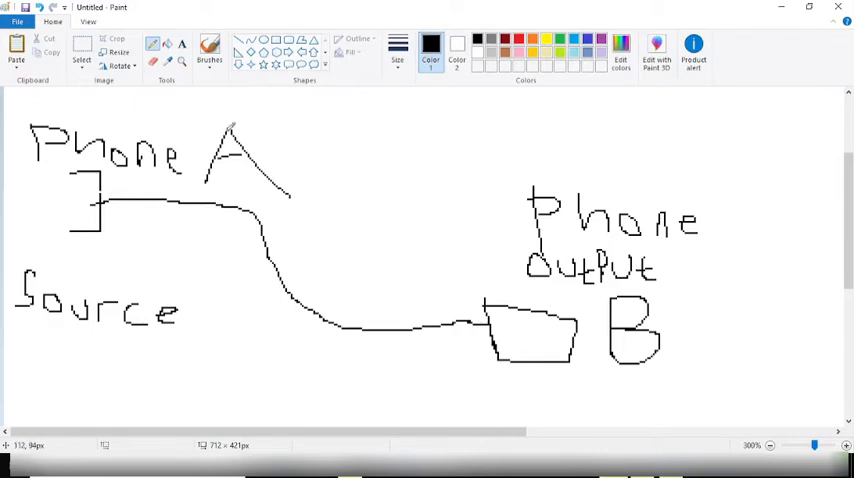
pyautogui.moveTo(705, 258)
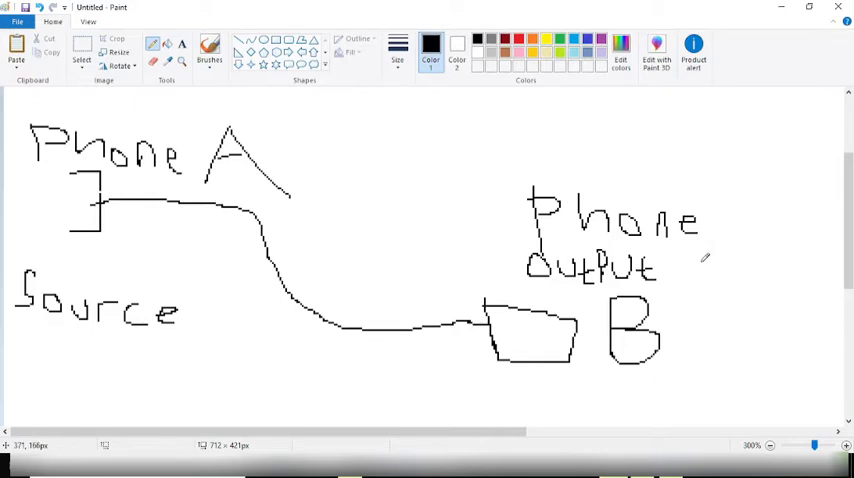